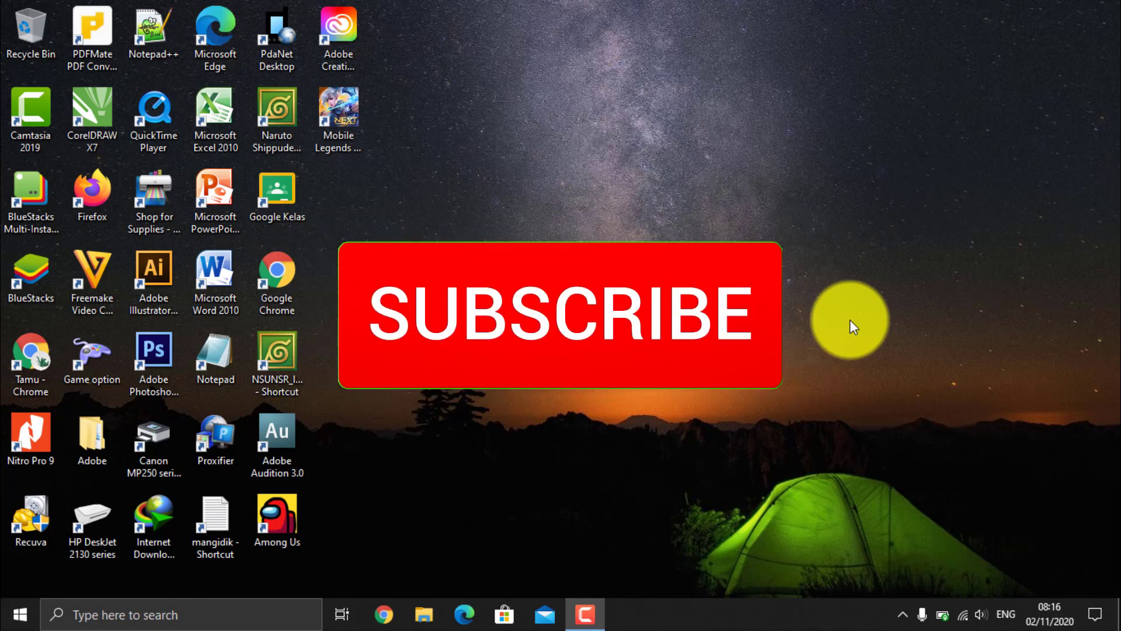
# Launch Google Chrome from its desktop icon to a new tab page
pyautogui.click(560, 314)
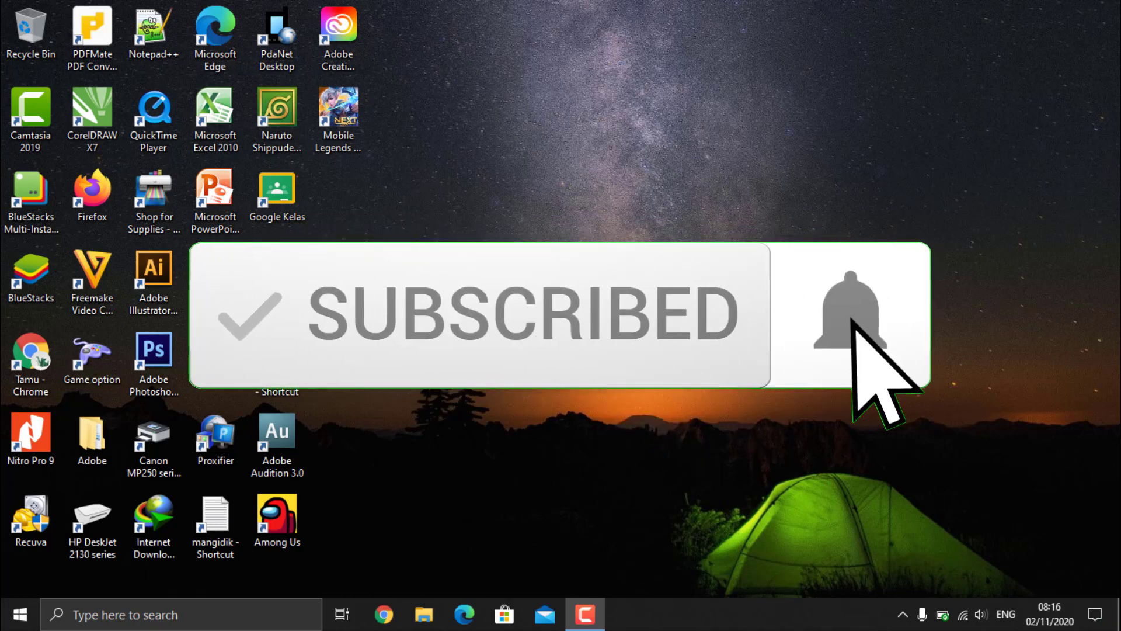
pyautogui.click(850, 314)
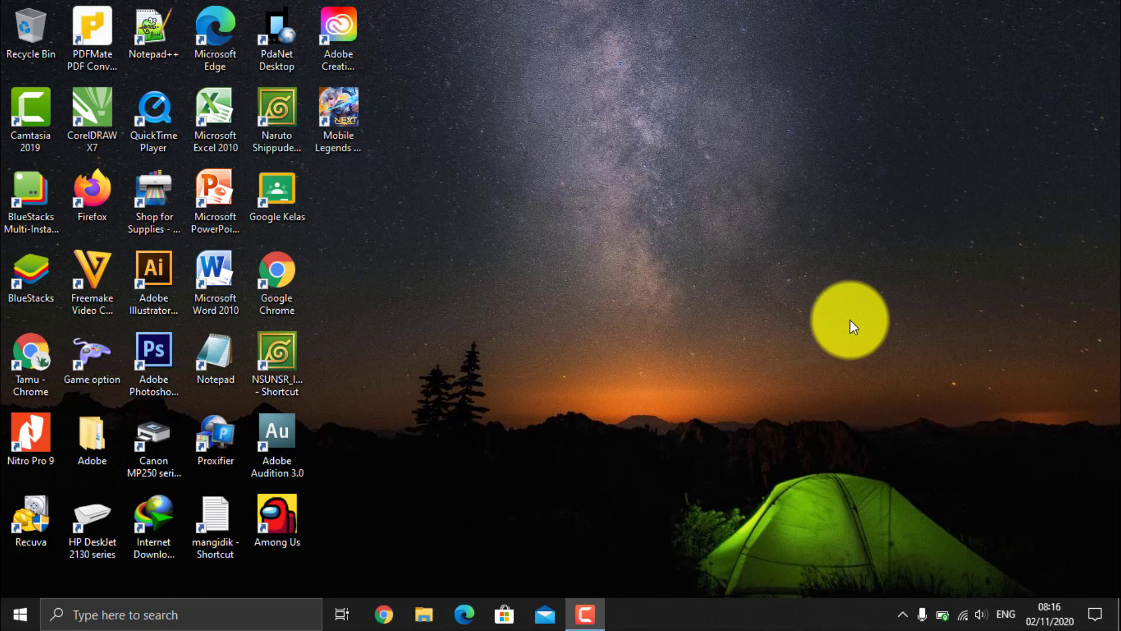
pyautogui.moveTo(338, 318)
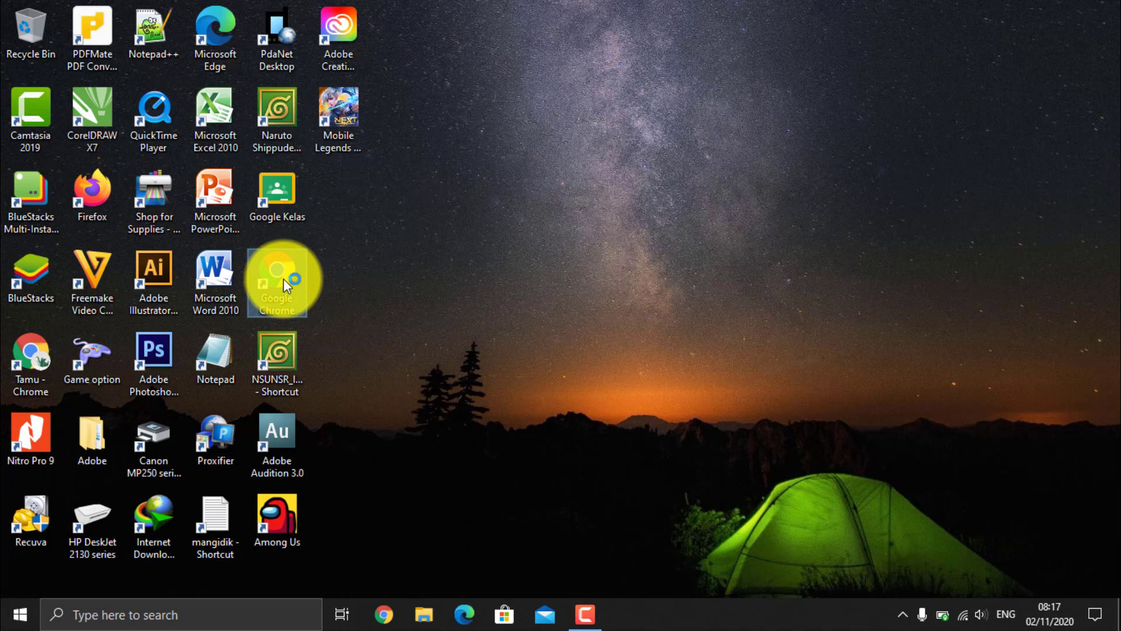
pyautogui.doubleClick(277, 279)
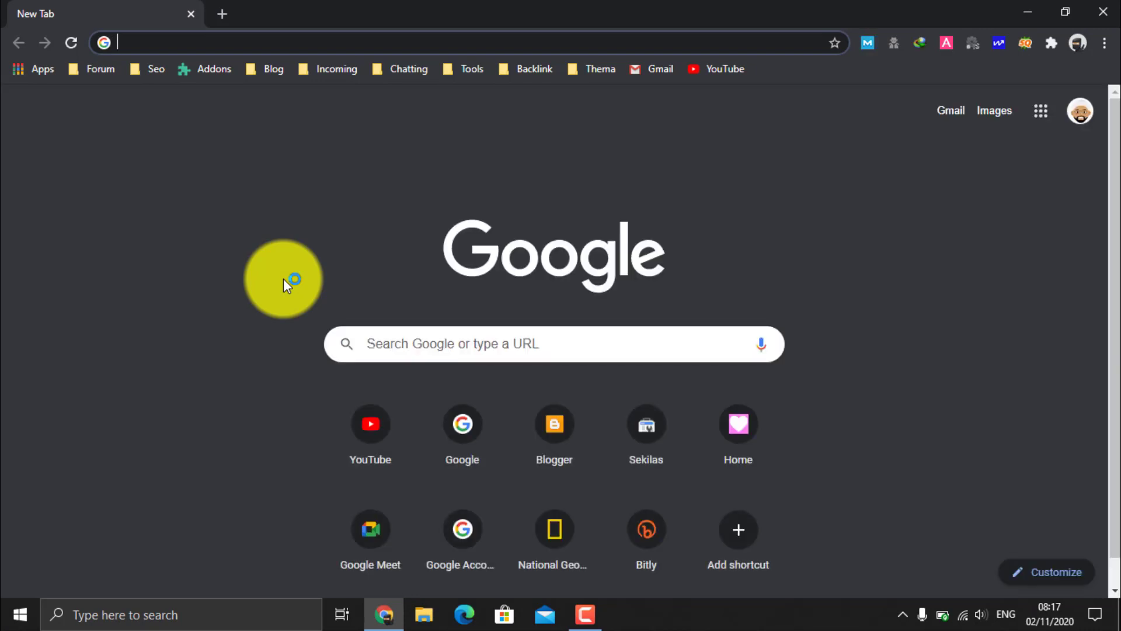
pyautogui.moveTo(1079, 111)
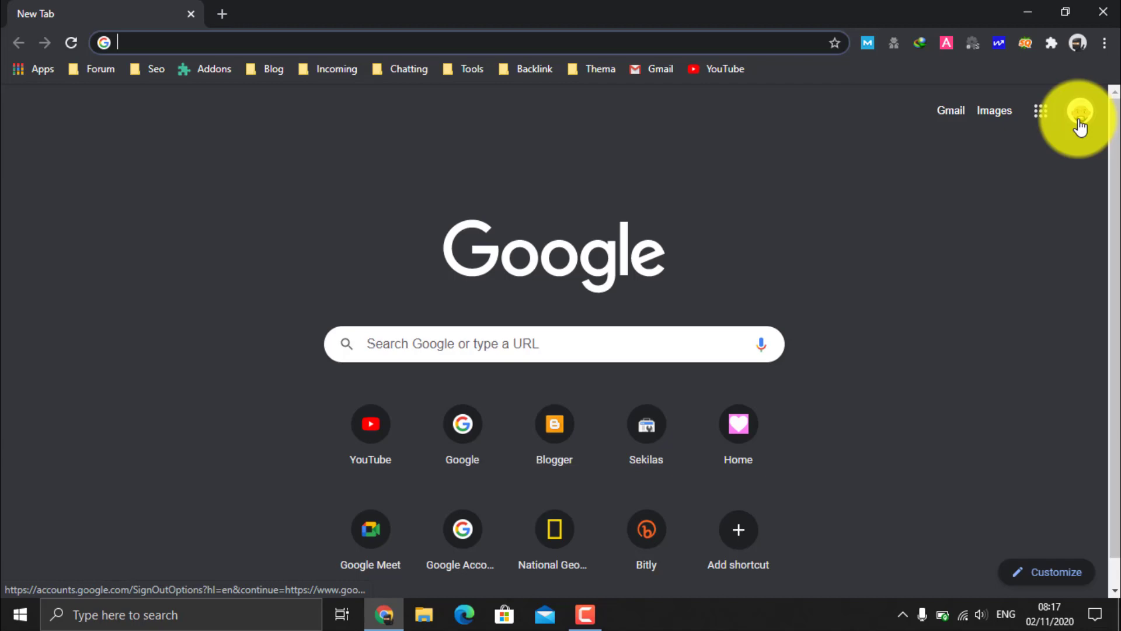
pyautogui.moveTo(1080, 114)
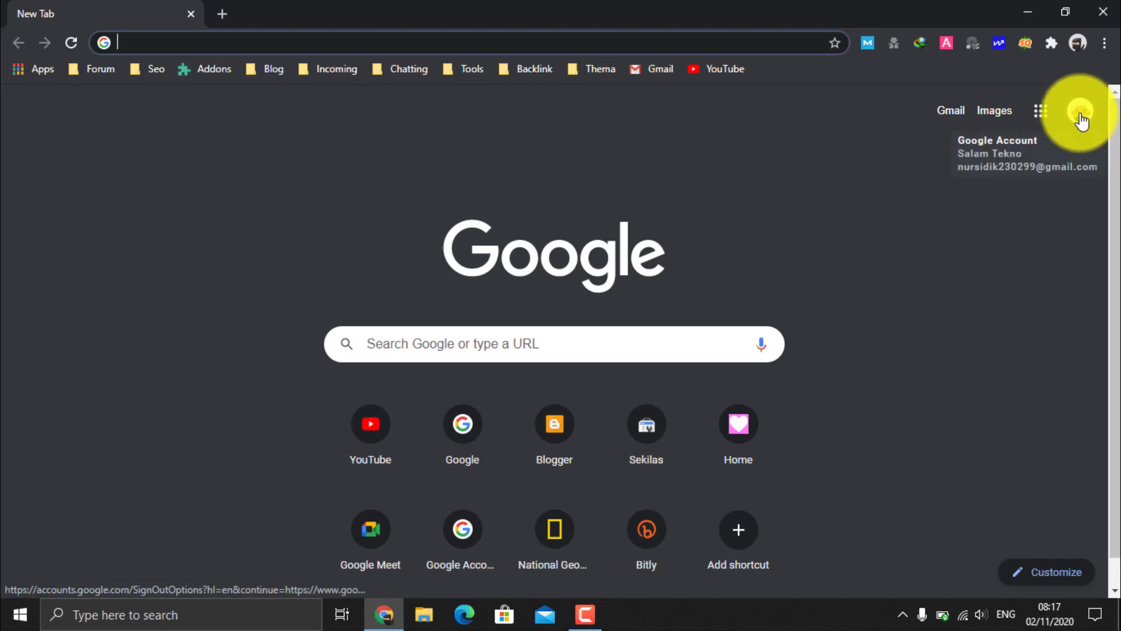
pyautogui.moveTo(1063, 127)
pyautogui.write('meet')
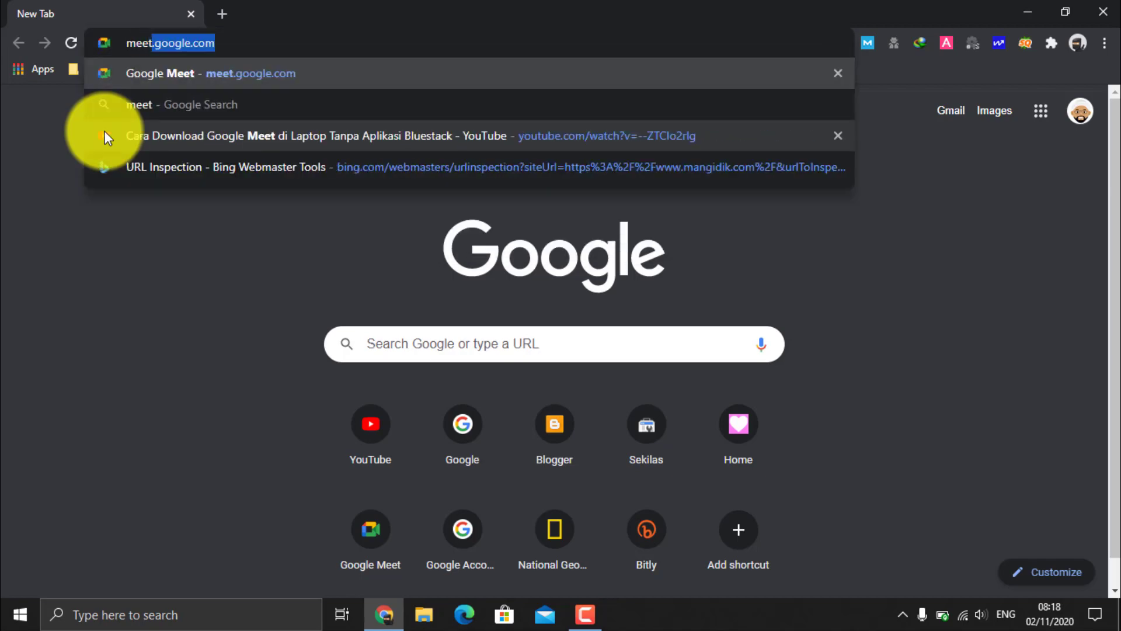
# Search 'google' in the address bar and pick the Google Meet suggestion
pyautogui.write('google.com')
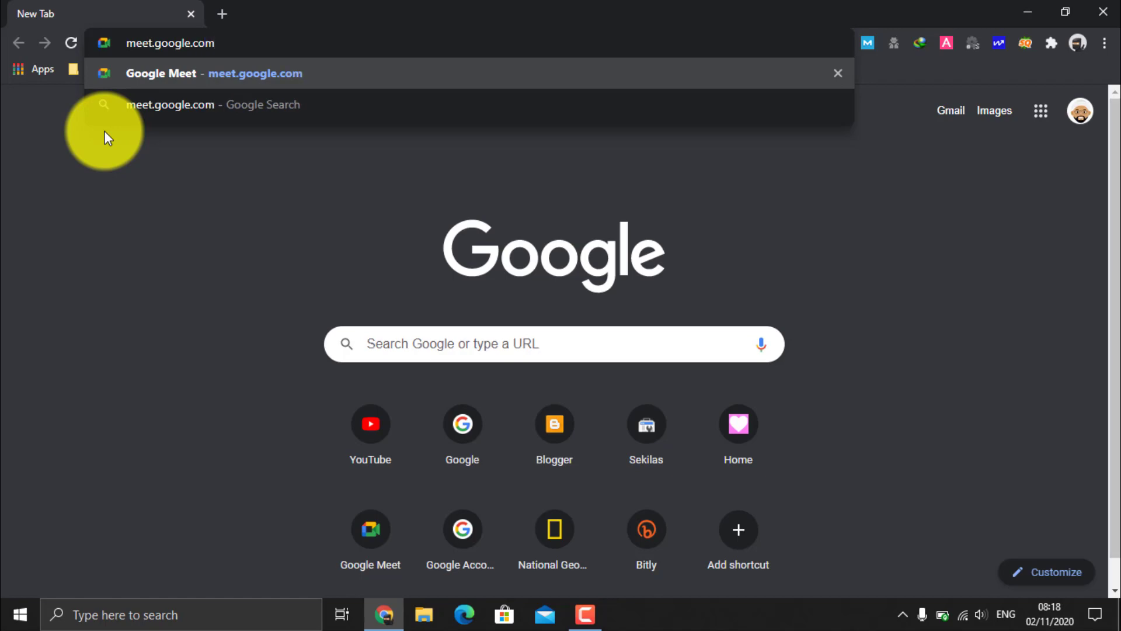
pyautogui.click(214, 73)
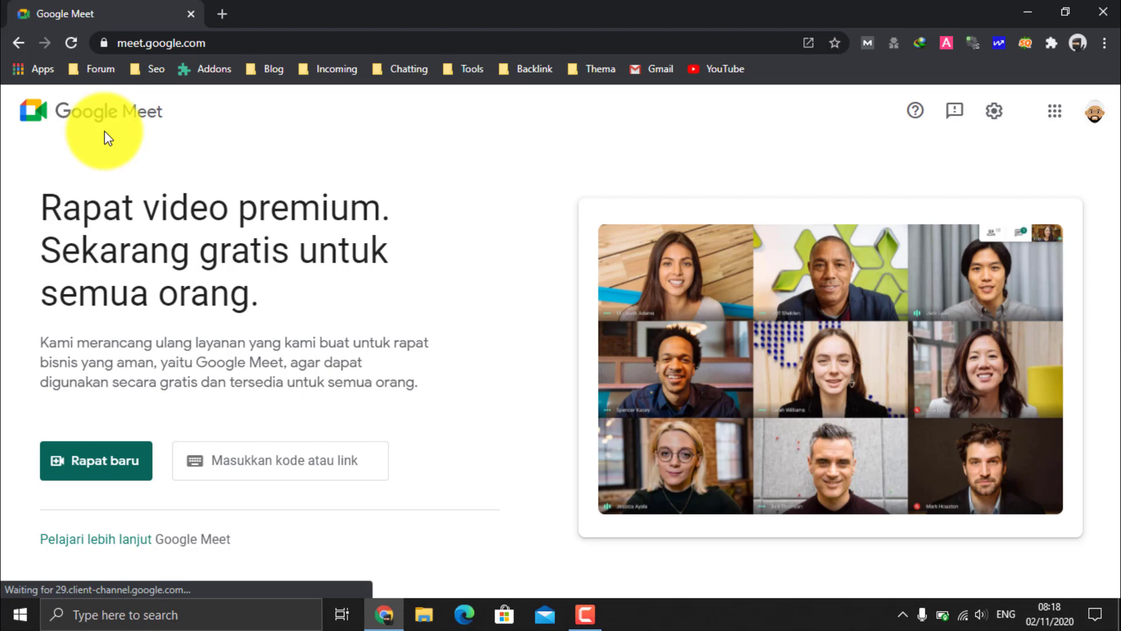
pyautogui.moveTo(456, 246)
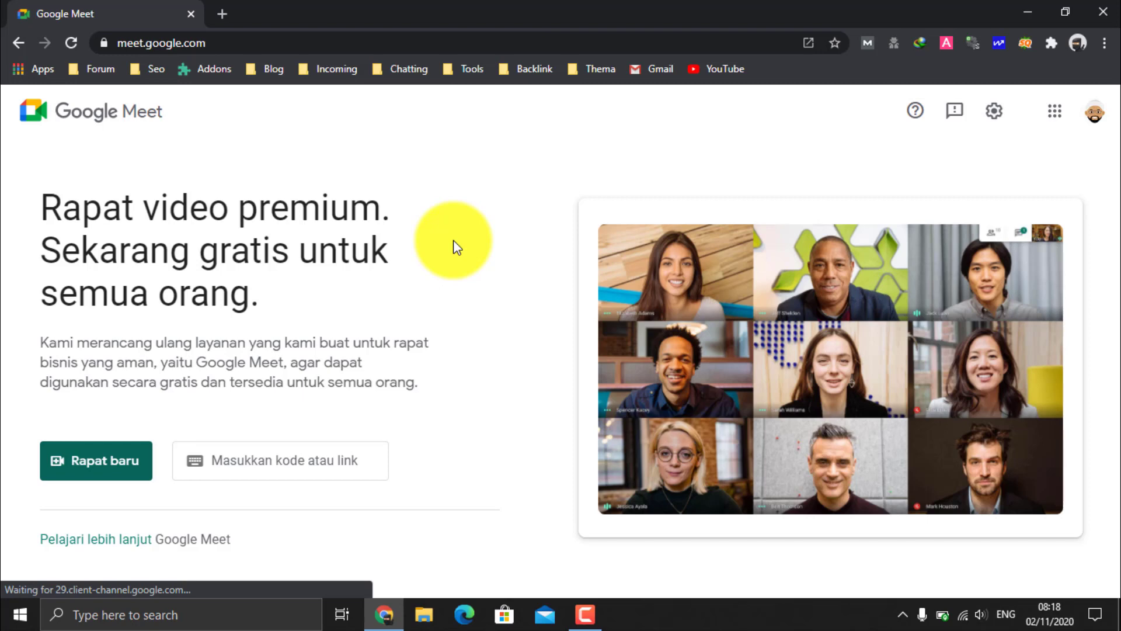
pyautogui.moveTo(866, 85)
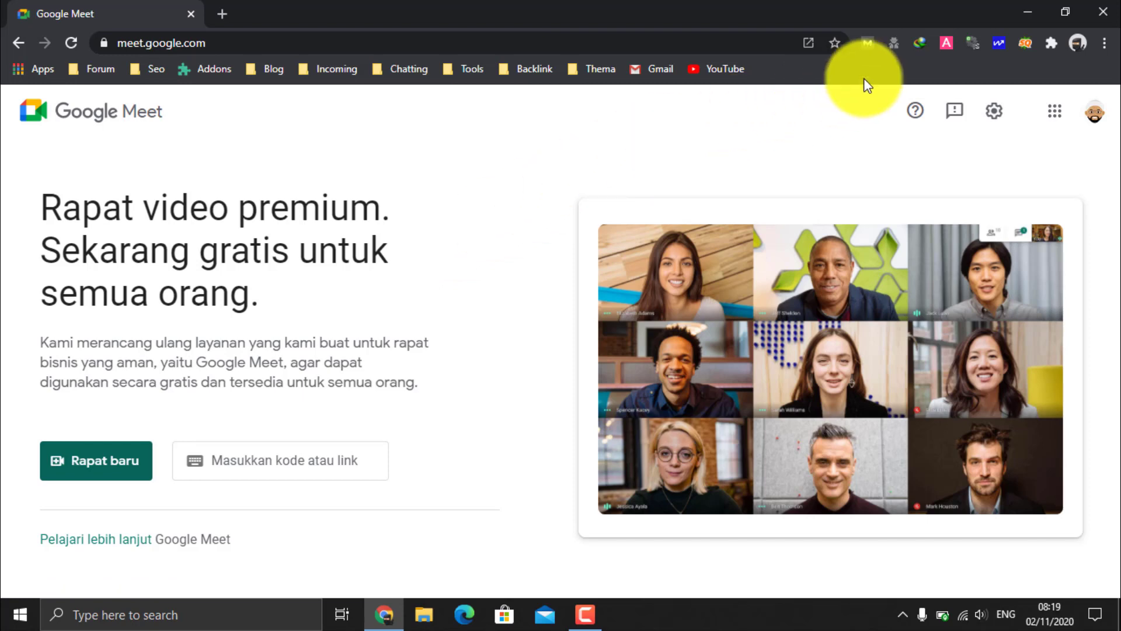
pyautogui.moveTo(1105, 44)
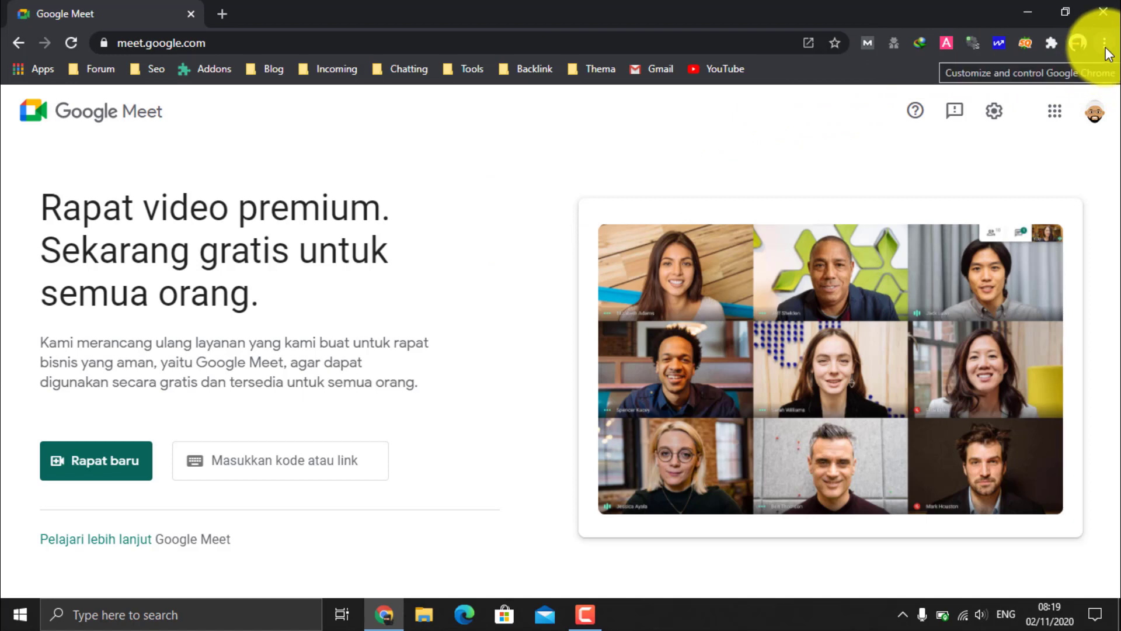
# Create a Google Meet shortcut from More tools with 'Open as window' ticked
pyautogui.click(1103, 43)
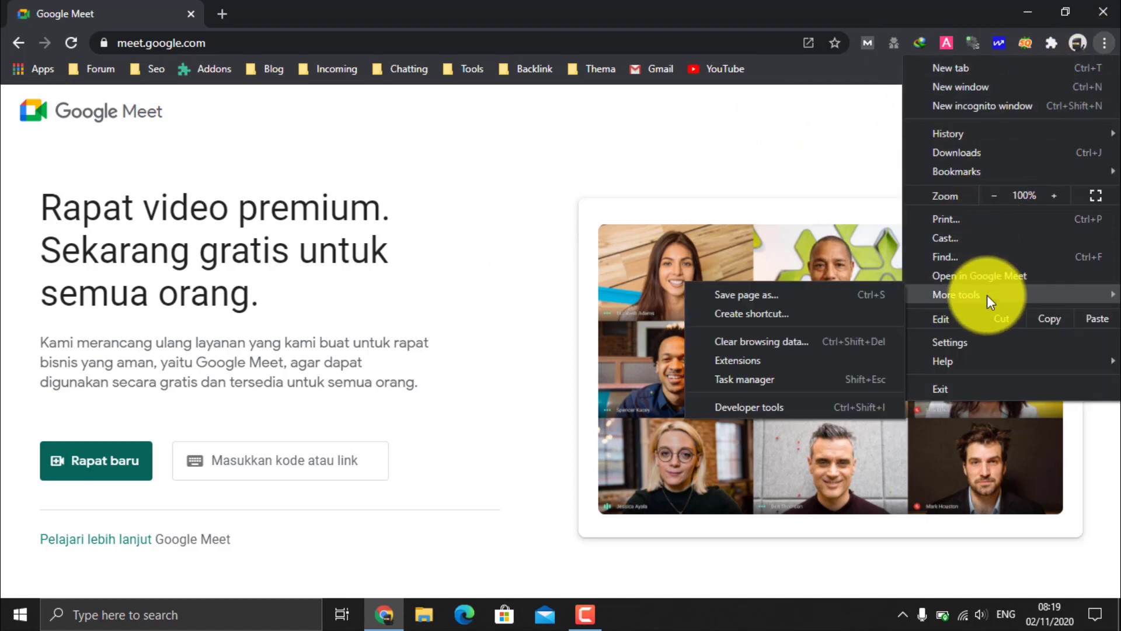
pyautogui.moveTo(751, 313)
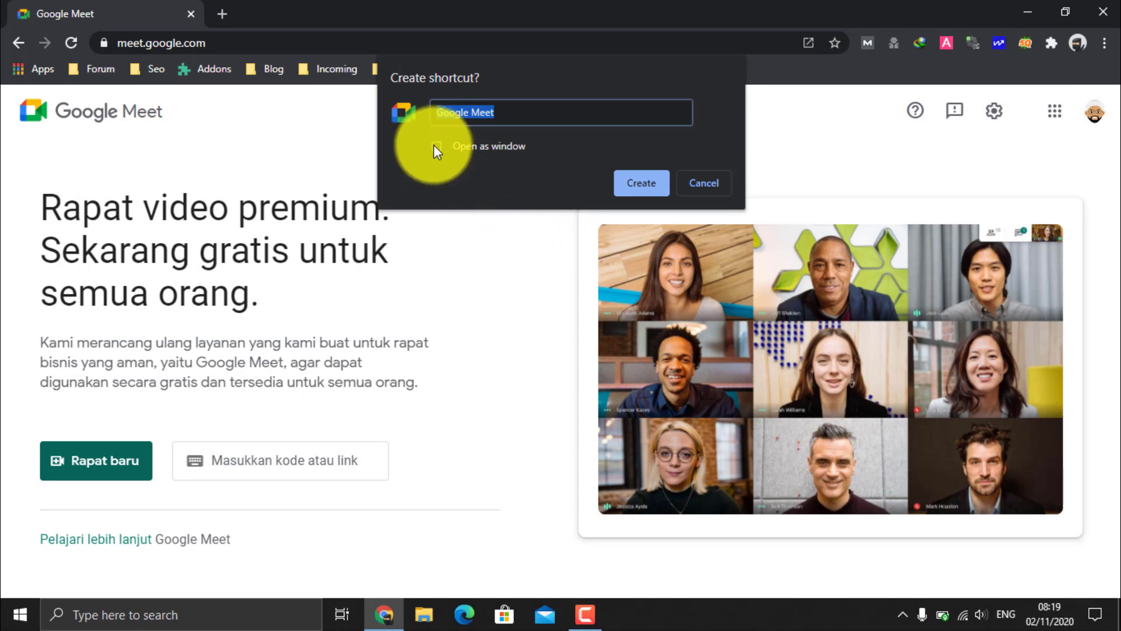
pyautogui.click(437, 146)
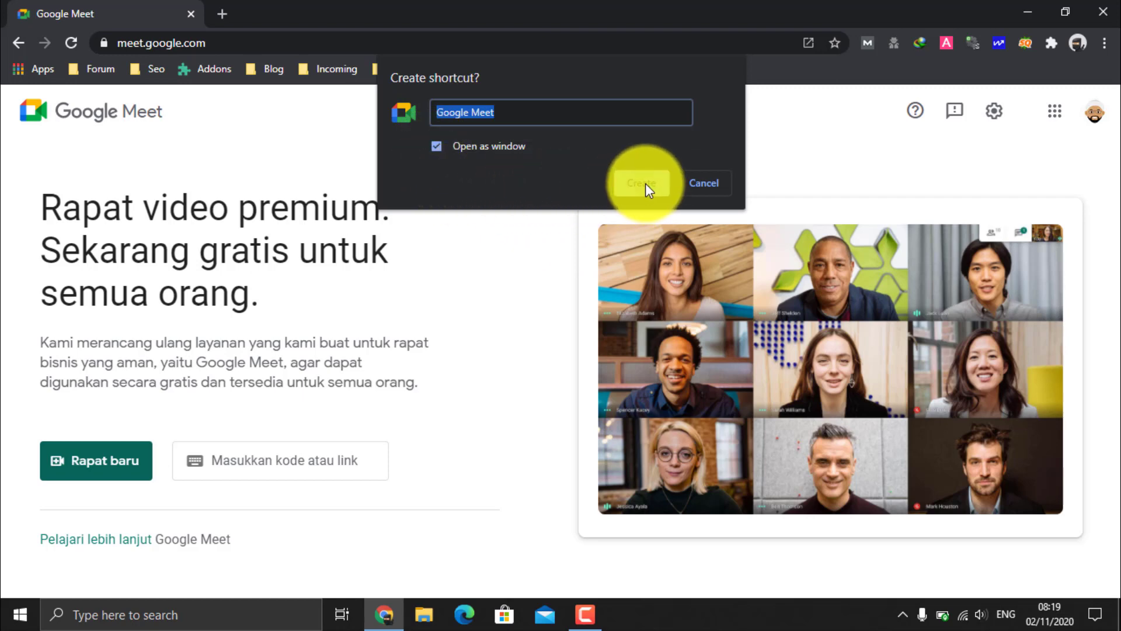
pyautogui.click(640, 182)
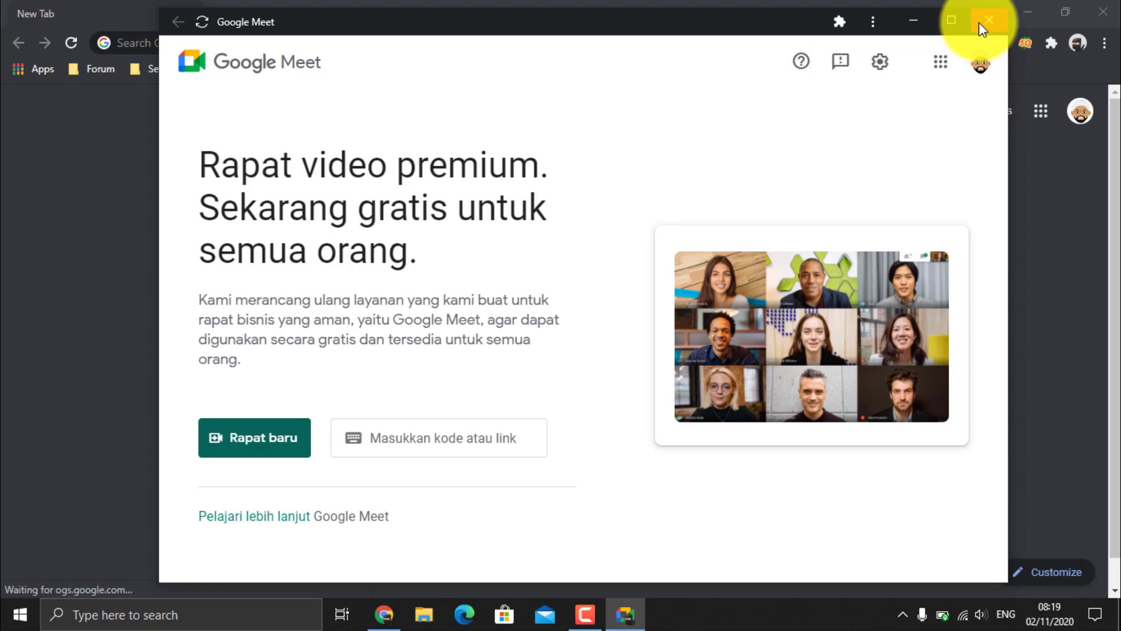
# Close the standalone Google Meet app window
pyautogui.click(988, 21)
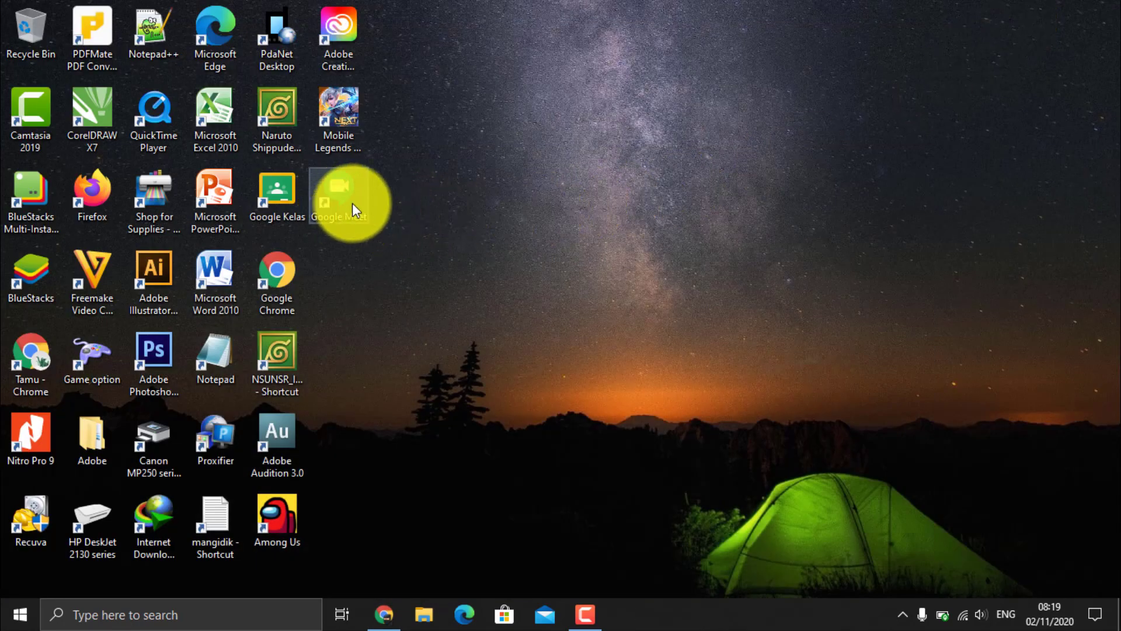
pyautogui.moveTo(354, 210)
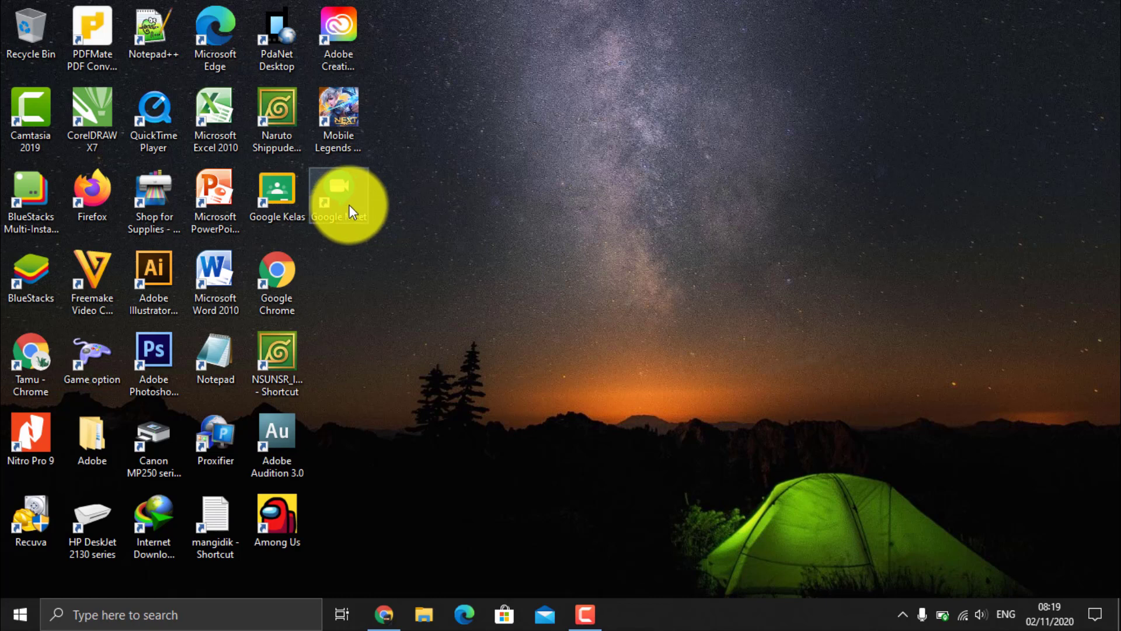
pyautogui.moveTo(338, 216)
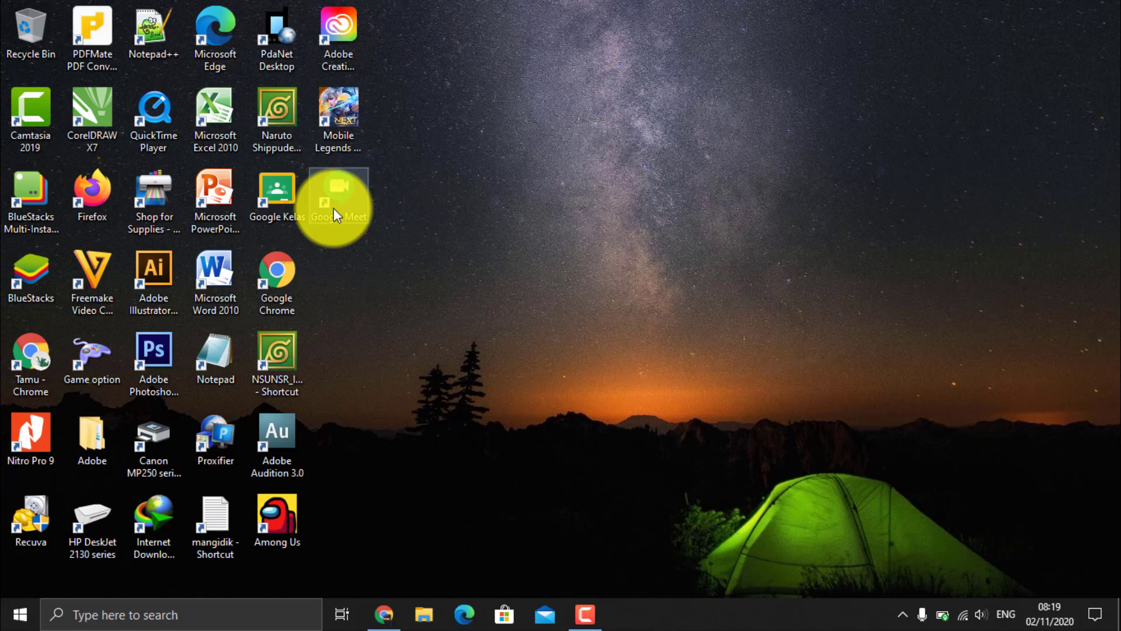
# Double-click the new Google Meet desktop shortcut
pyautogui.doubleClick(337, 200)
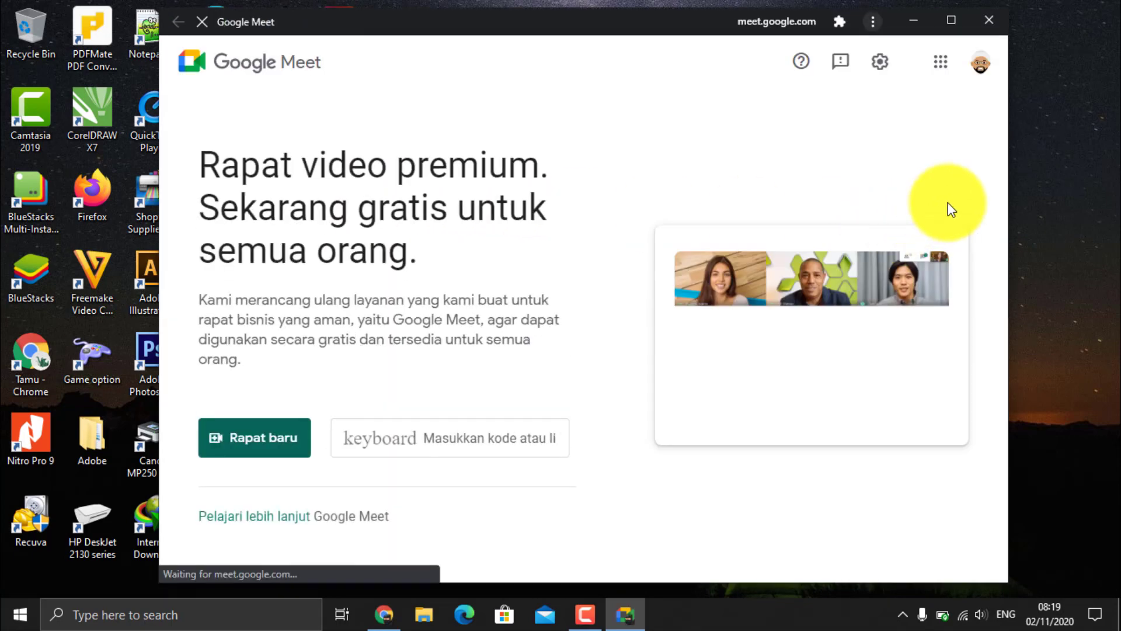
pyautogui.moveTo(952, 207)
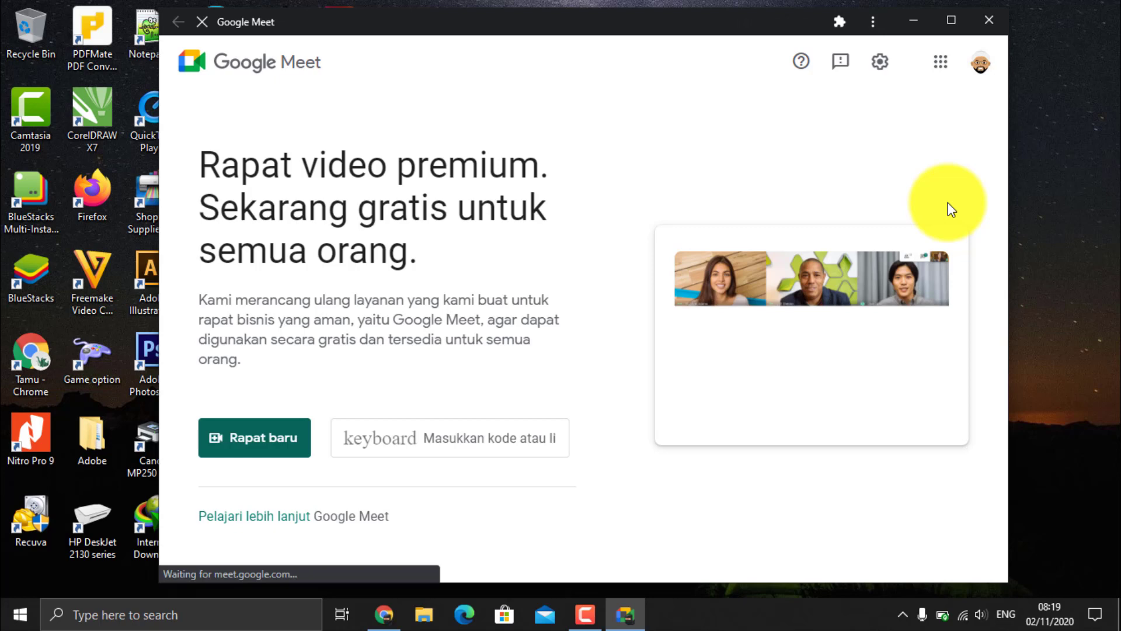